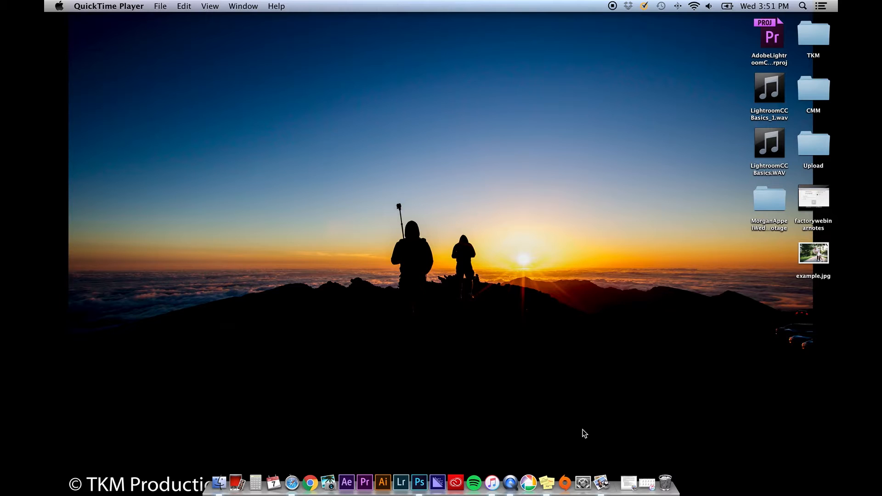
{"action": "mouse_move", "coordinate": [401, 482]}
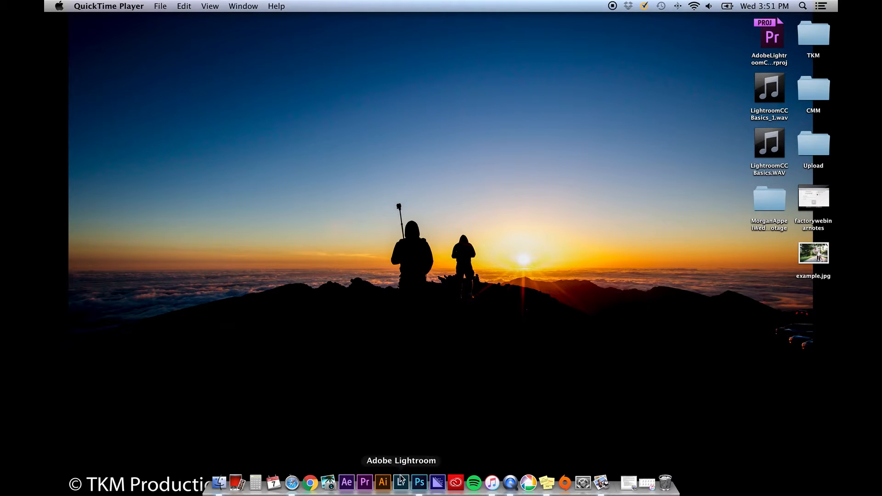
Launch Lightroom from the Dock so the empty catalog loads in the Library module.
{"action": "left_click", "coordinate": [401, 483]}
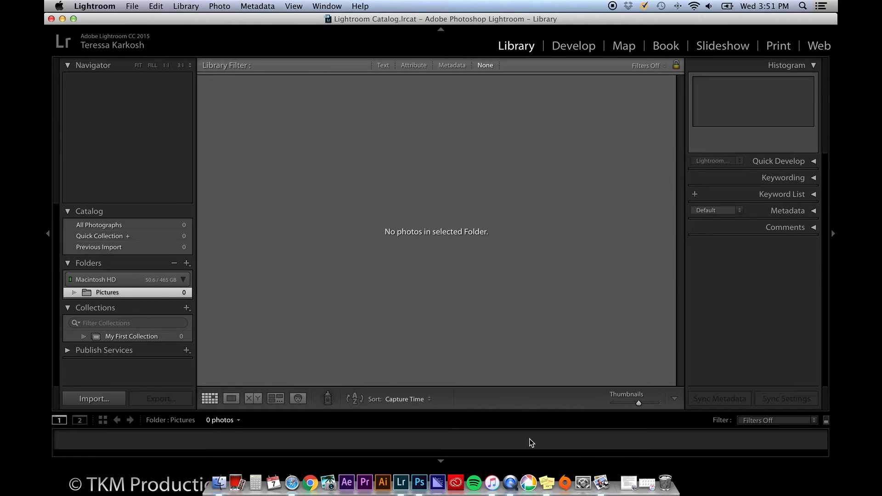
{"action": "mouse_move", "coordinate": [523, 439]}
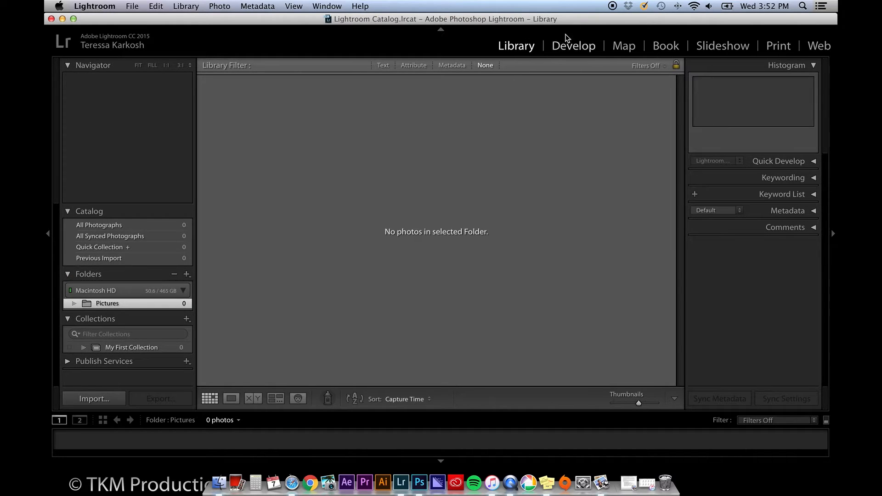
{"action": "mouse_move", "coordinate": [198, 187]}
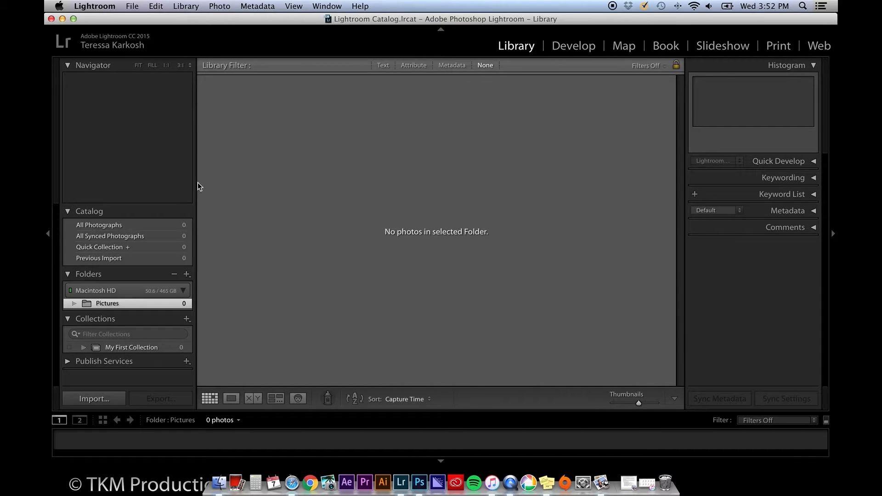
{"action": "mouse_move", "coordinate": [95, 288]}
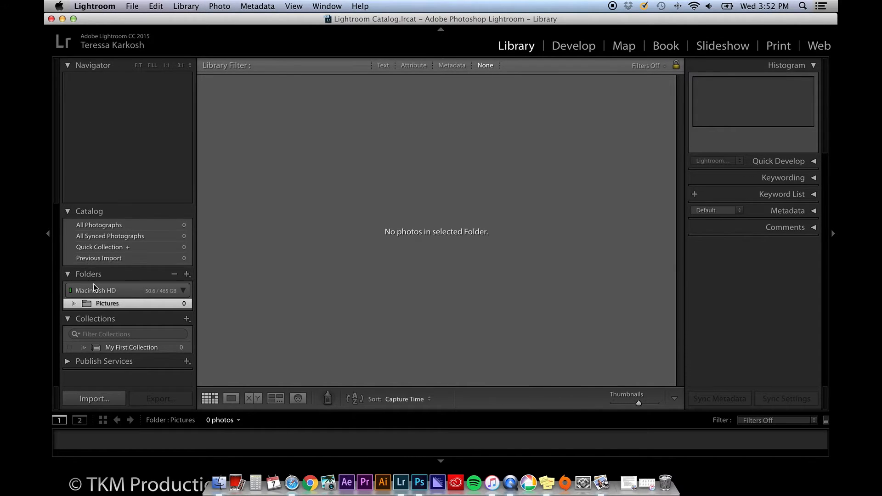
{"action": "mouse_move", "coordinate": [94, 398]}
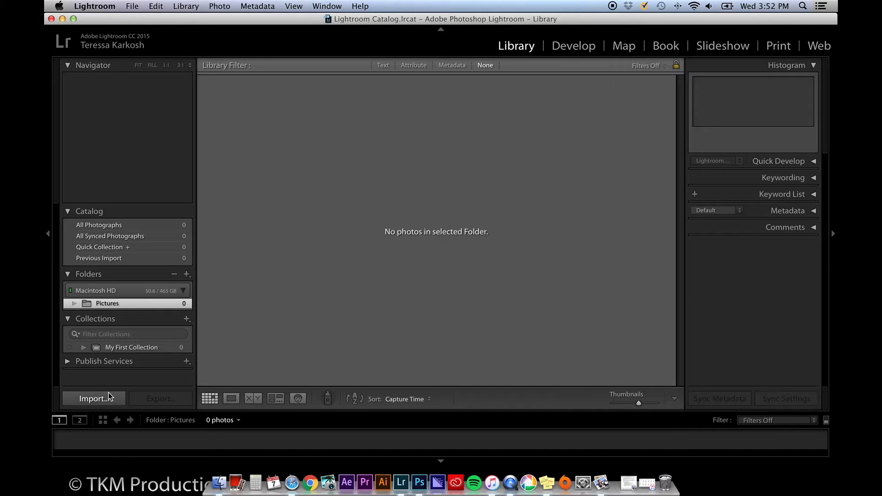
Start an import and choose the Desktop folder as source so example.jpg is checked.
{"action": "left_click", "coordinate": [94, 398]}
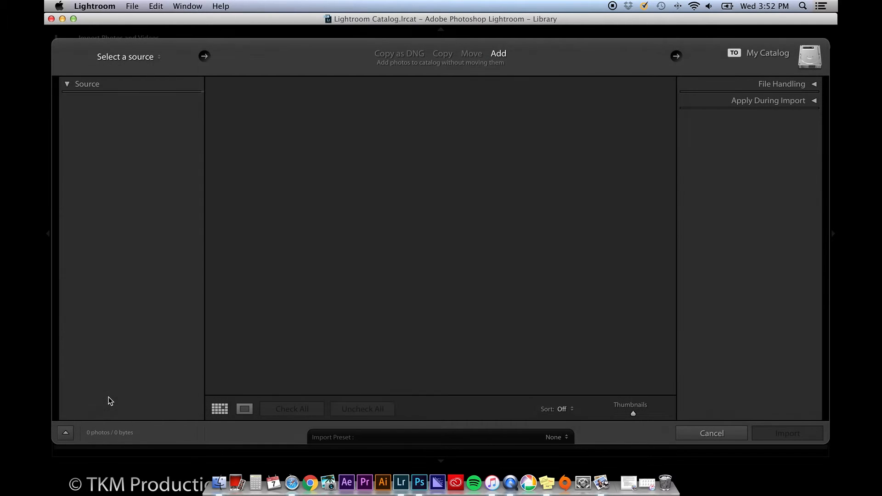
{"action": "left_click", "coordinate": [127, 56]}
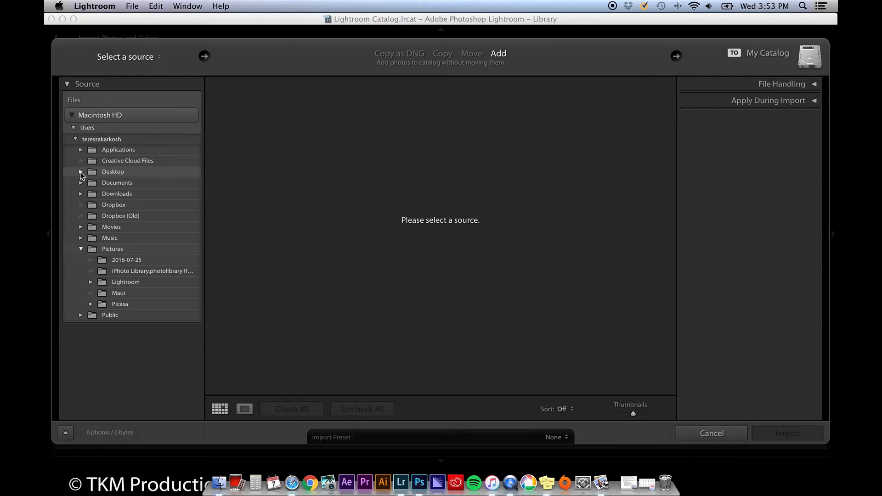
{"action": "left_click", "coordinate": [81, 172]}
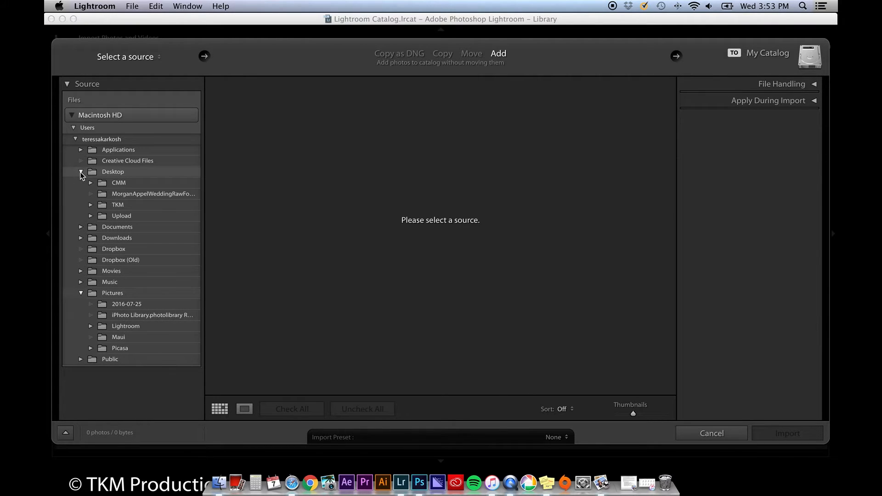
{"action": "left_click", "coordinate": [113, 172]}
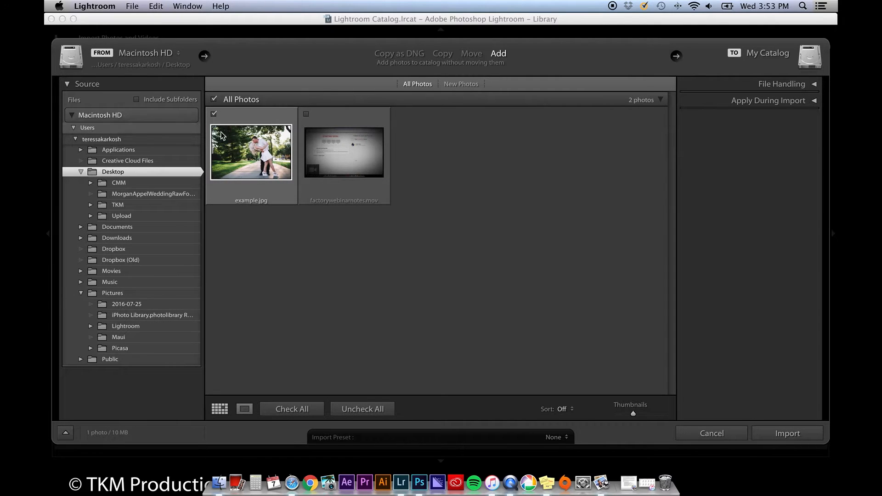
{"action": "mouse_move", "coordinate": [649, 346]}
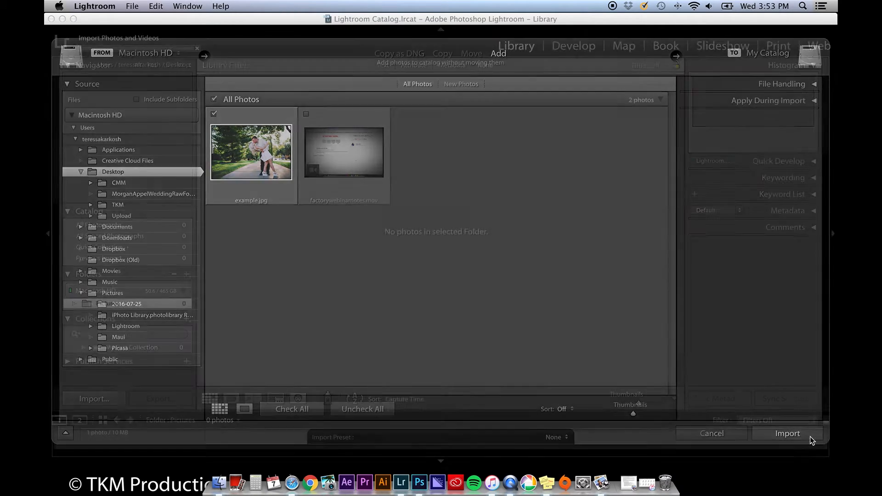
Import the checked example.jpg and switch to the Develop module to edit it.
{"action": "left_click", "coordinate": [787, 433]}
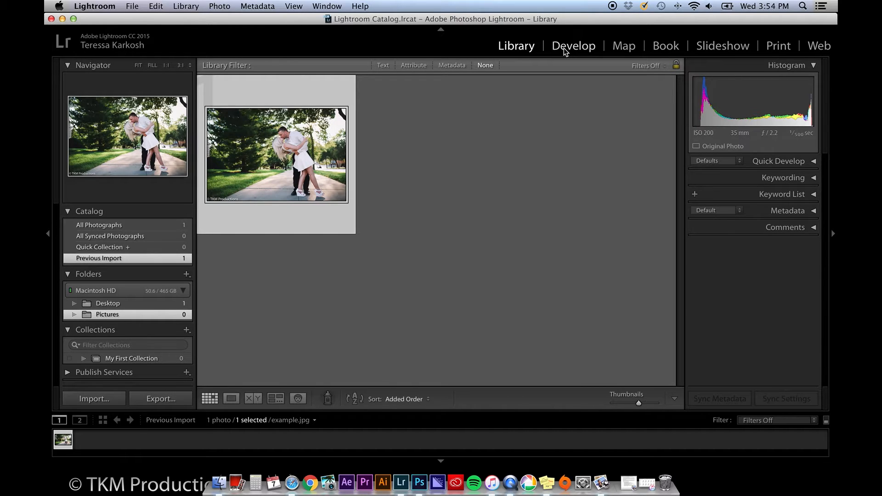
{"action": "left_click", "coordinate": [573, 46]}
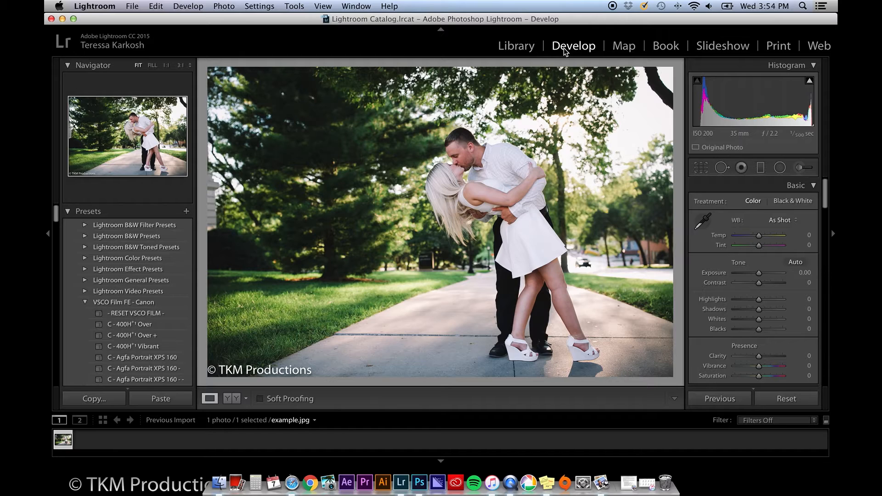
{"action": "mouse_move", "coordinate": [760, 216]}
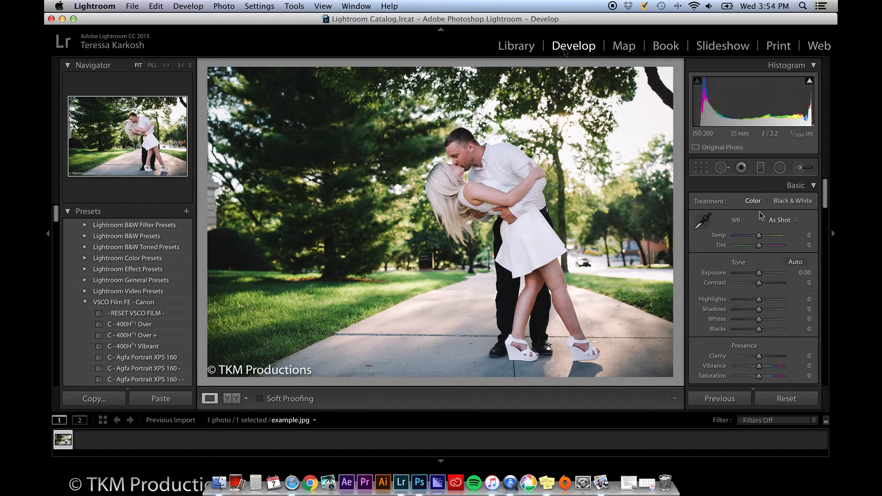
{"action": "mouse_move", "coordinate": [756, 236]}
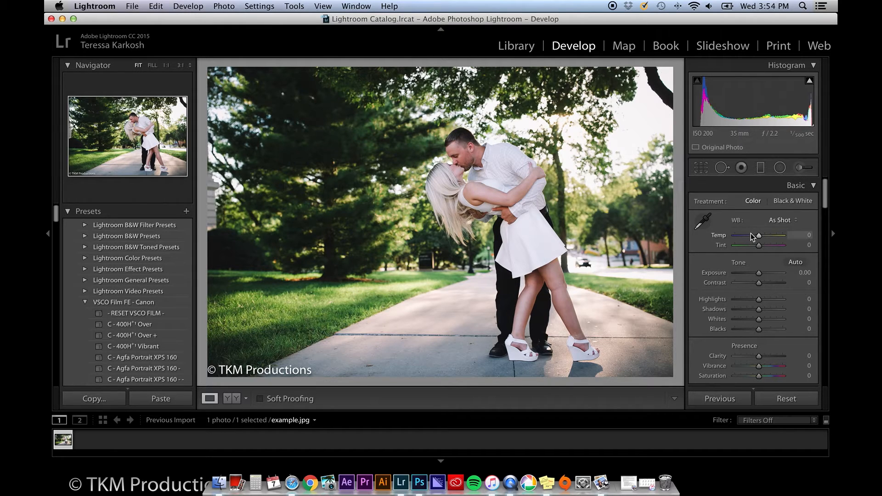
{"action": "mouse_move", "coordinate": [759, 246]}
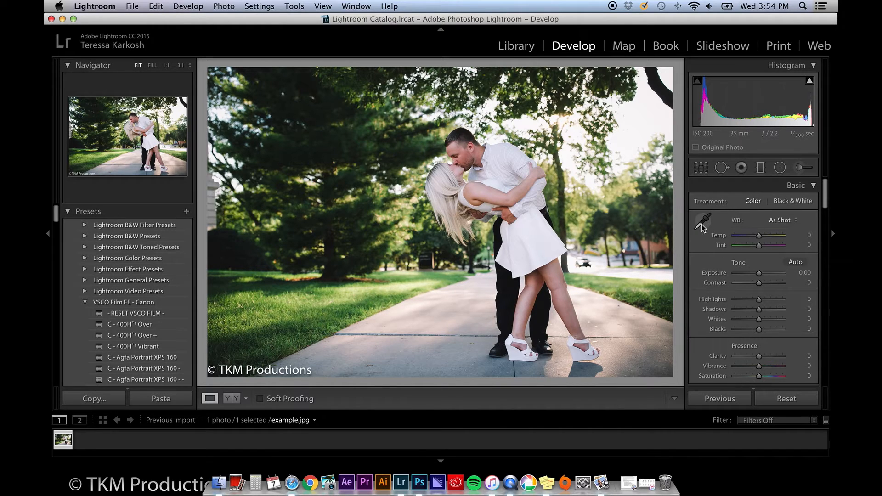
{"action": "left_click", "coordinate": [703, 219]}
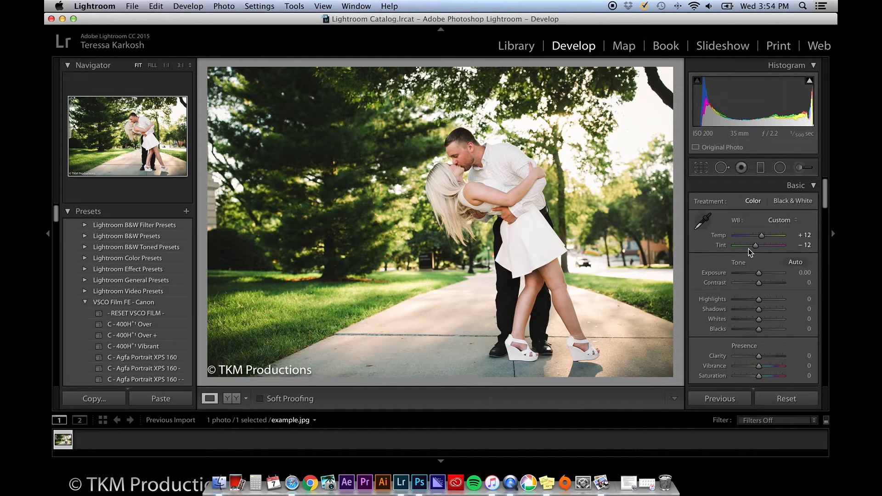
{"action": "left_click_drag", "start_coordinate": [761, 236], "coordinate": [754, 236]}
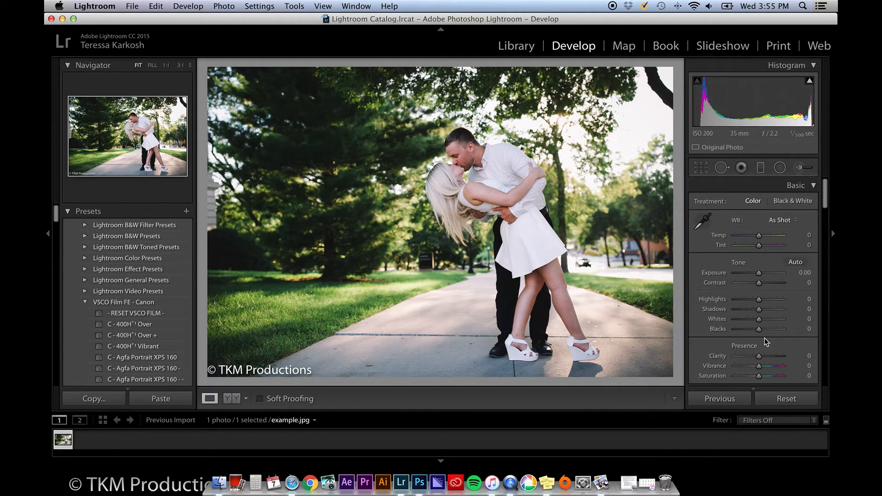
Try highlight, shadow and clarity tweaks and undo them, leaving tone curve Darks near -19.
{"action": "left_click_drag", "start_coordinate": [758, 299], "coordinate": [776, 299]}
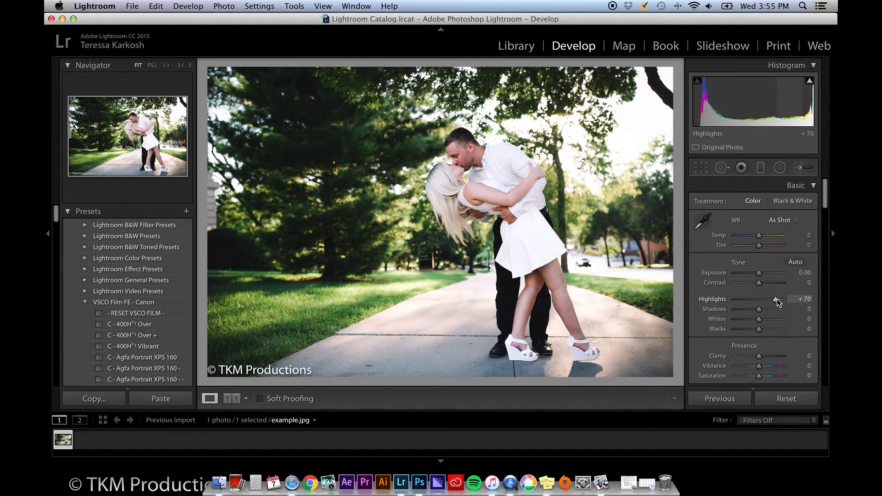
{"action": "left_click_drag", "start_coordinate": [779, 299], "coordinate": [742, 299]}
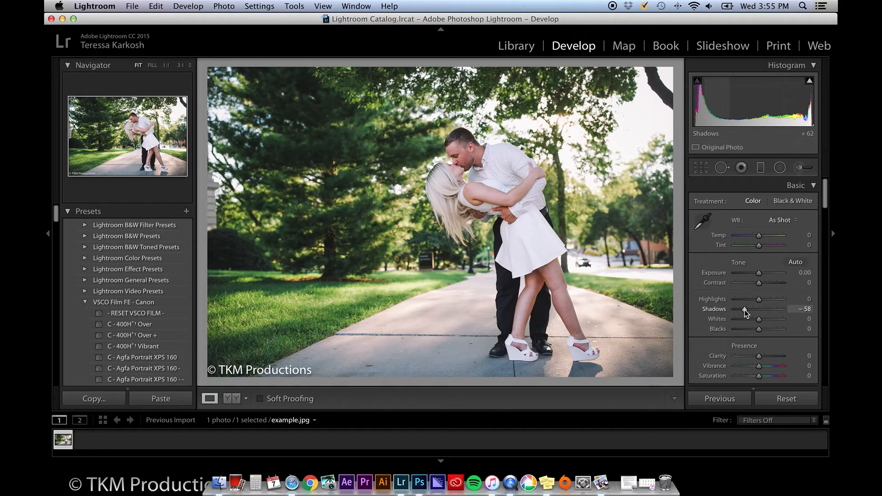
{"action": "key", "text": "cmd+z"}
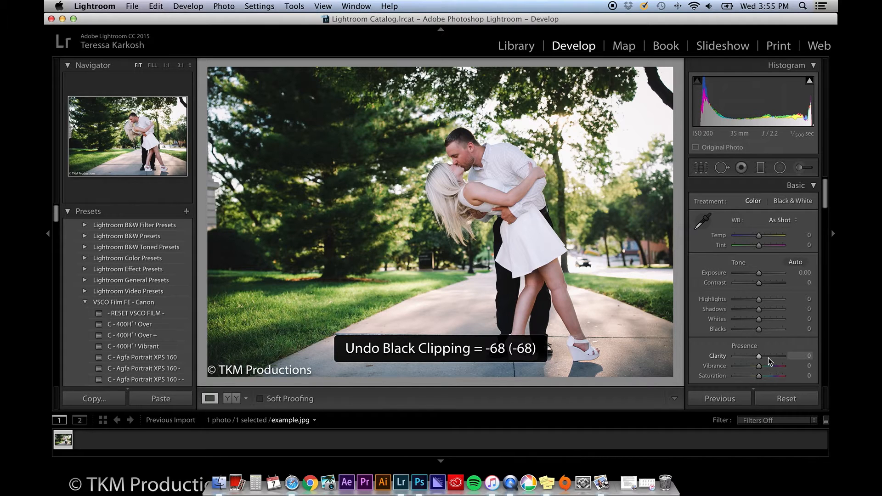
{"action": "left_click_drag", "start_coordinate": [759, 355], "coordinate": [774, 355]}
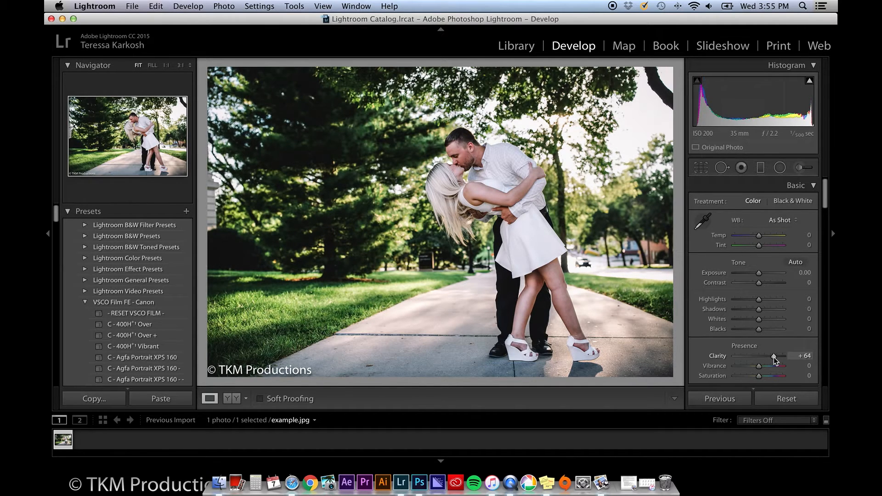
{"action": "key", "text": "cmd+z"}
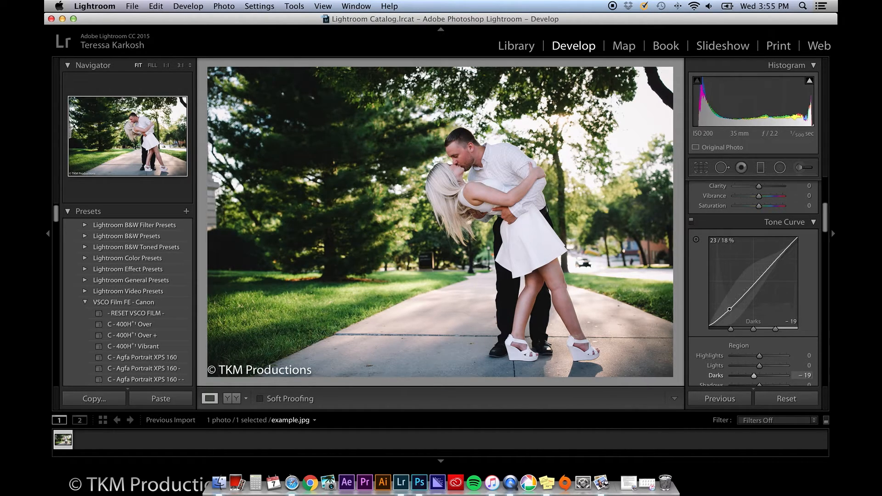
Pull tone curve Darks to -27, then undo trial yellow and blue HSL hue shifts back to 0.
{"action": "left_click_drag", "start_coordinate": [743, 309], "coordinate": [772, 267]}
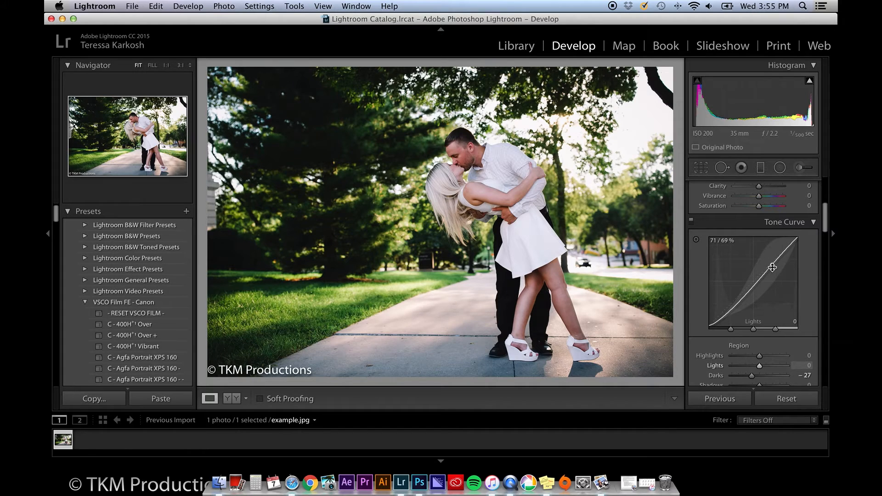
{"action": "left_click_drag", "start_coordinate": [773, 267], "coordinate": [773, 255]}
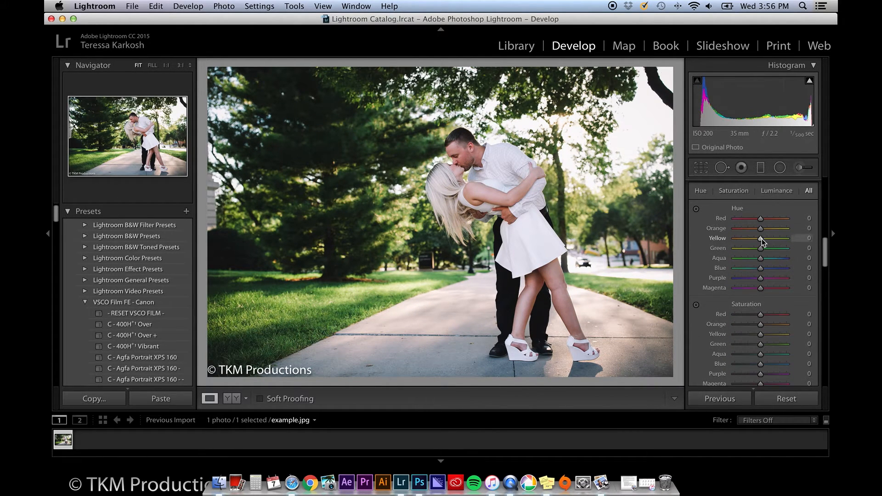
{"action": "left_click_drag", "start_coordinate": [761, 238], "coordinate": [748, 238]}
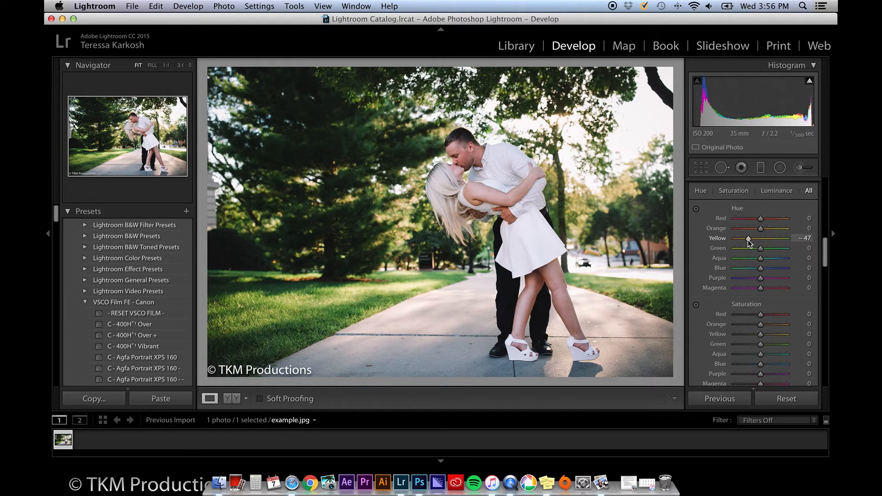
{"action": "key", "text": "cmd+z"}
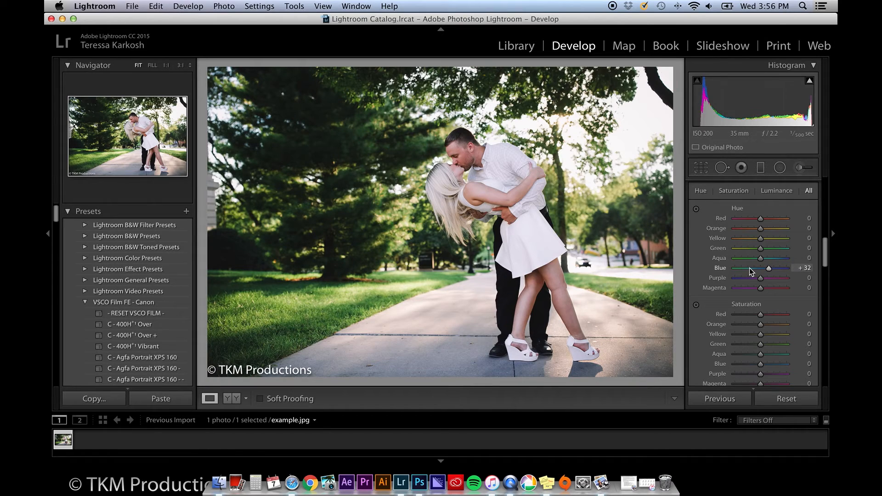
{"action": "key", "text": "cmd+z"}
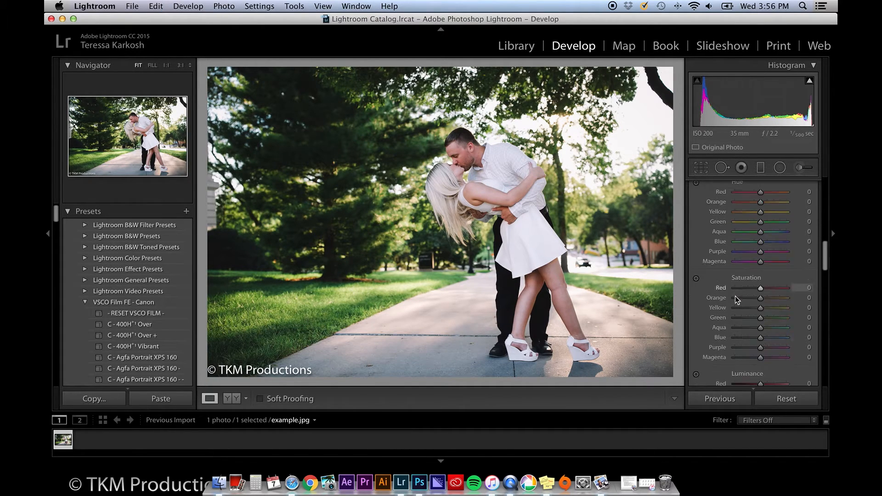
Set Noise Reduction Luminance to 24 and a post-crop vignette amount of about -12.
{"action": "scroll", "scroll_direction": "down", "scroll_amount": 3}
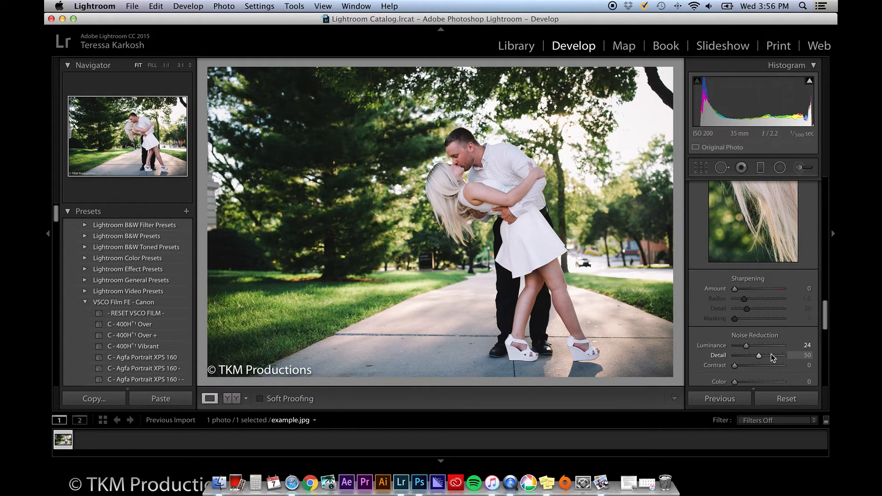
{"action": "left_click_drag", "start_coordinate": [746, 345], "coordinate": [770, 344]}
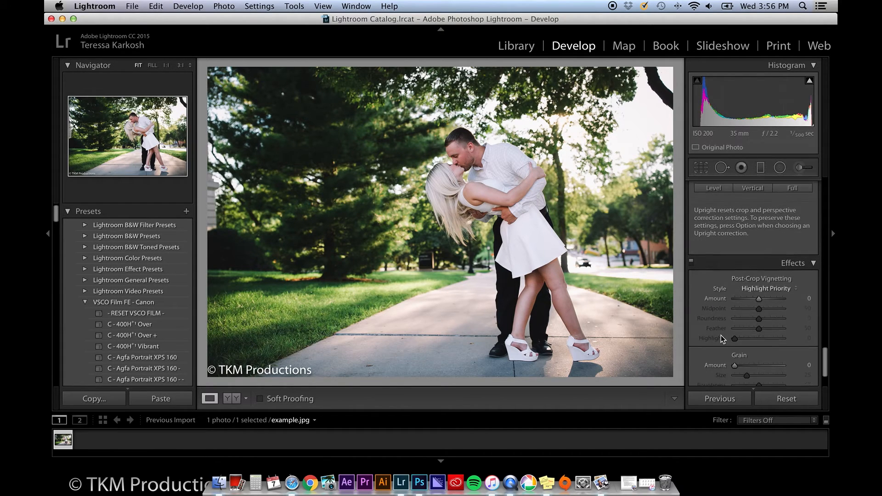
{"action": "left_click_drag", "start_coordinate": [758, 299], "coordinate": [758, 258]}
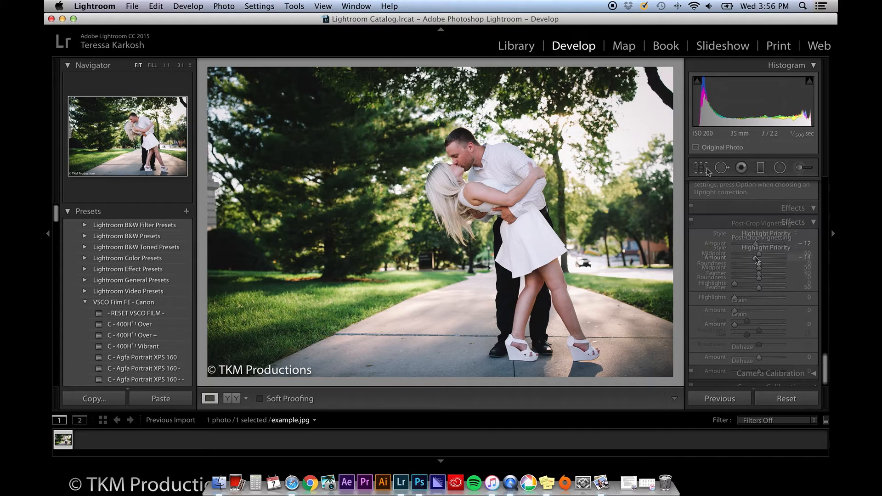
{"action": "left_click", "coordinate": [702, 167]}
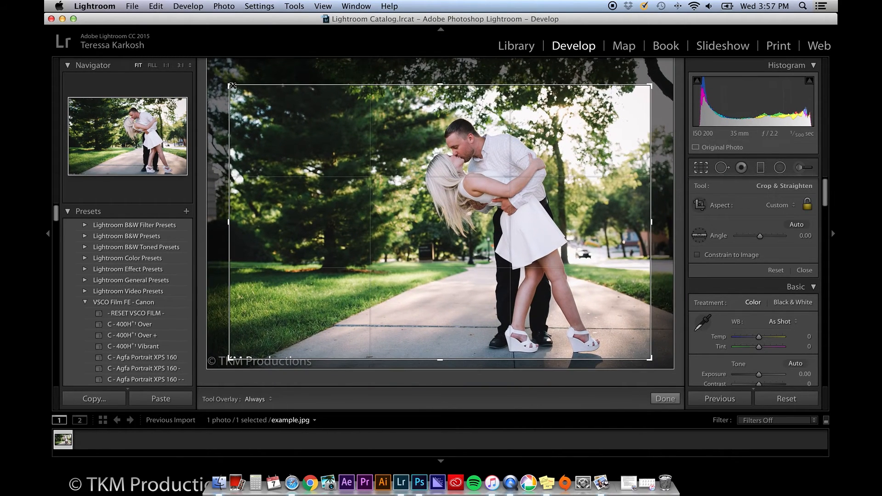
{"action": "left_click_drag", "start_coordinate": [760, 235], "coordinate": [763, 235]}
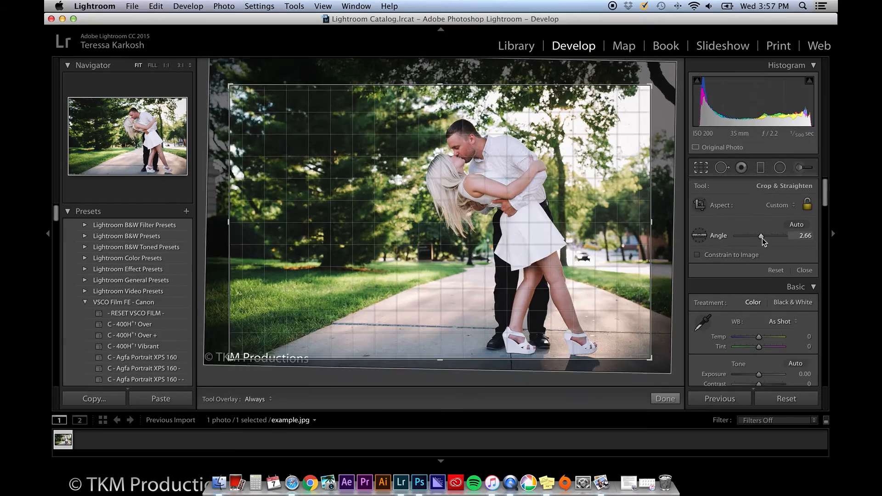
{"action": "left_click_drag", "start_coordinate": [761, 236], "coordinate": [753, 236]}
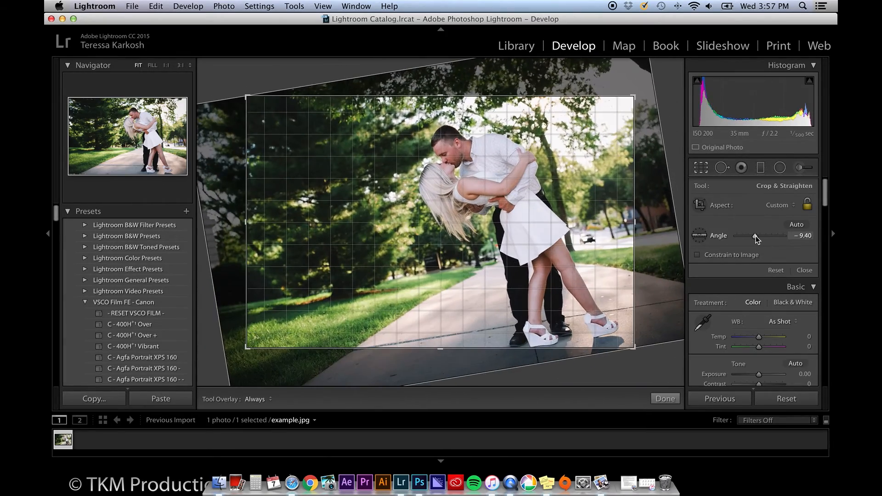
{"action": "left_click_drag", "start_coordinate": [760, 235], "coordinate": [779, 236]}
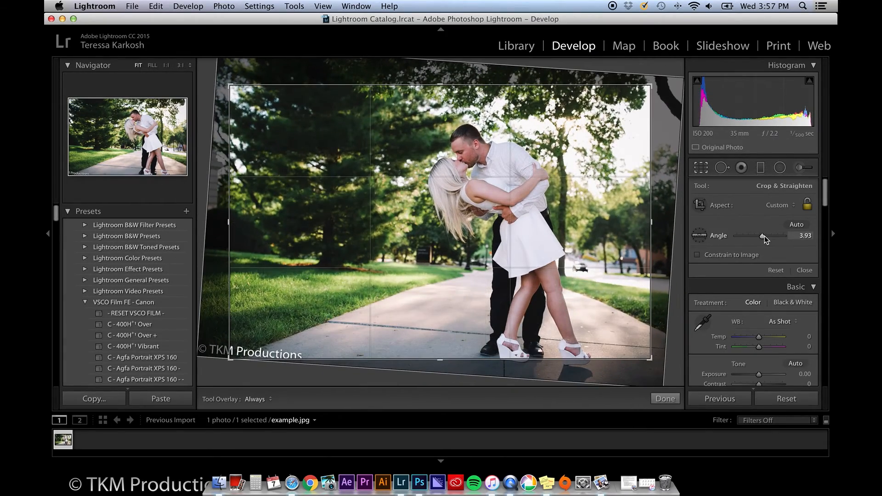
{"action": "left_click", "coordinate": [665, 398]}
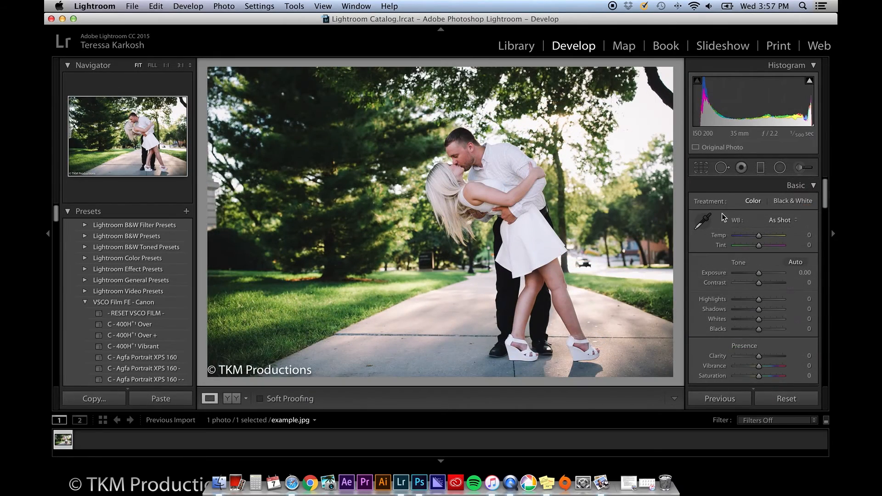
With Spot Removal, zoom in on the faces and mark the blemish beside the man's nose.
{"action": "left_click", "coordinate": [723, 167]}
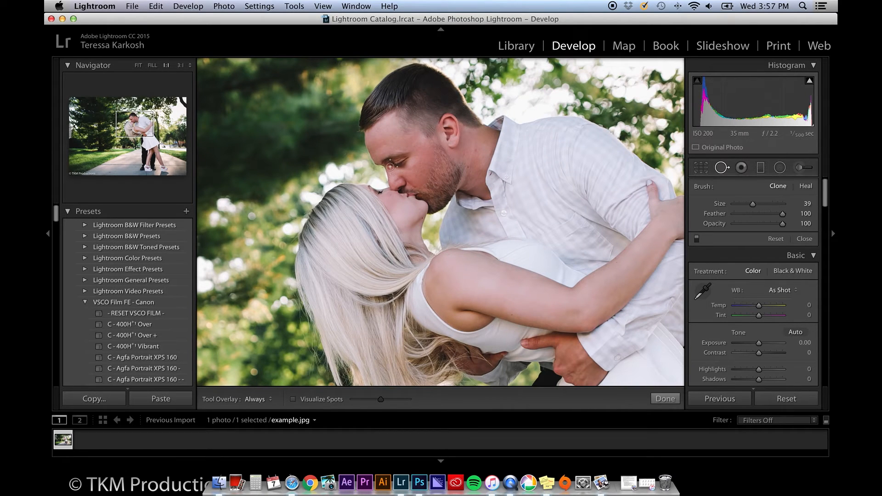
{"action": "left_click", "coordinate": [181, 65]}
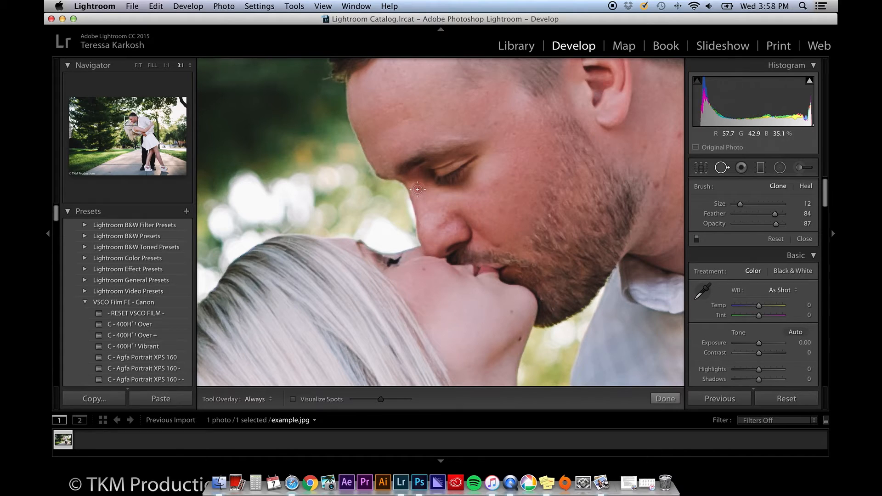
{"action": "left_click", "coordinate": [418, 189]}
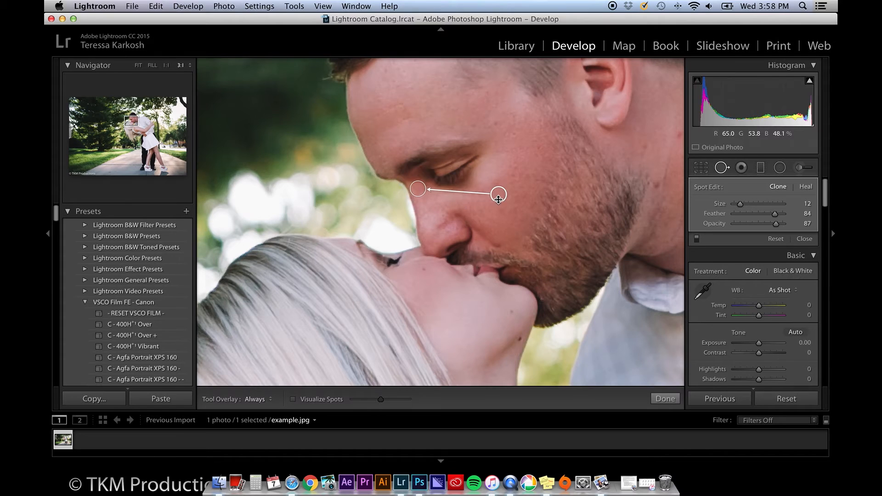
Position the clone source on clean cheek skin near the blemish and finish the removal.
{"action": "left_click_drag", "start_coordinate": [498, 195], "coordinate": [517, 234]}
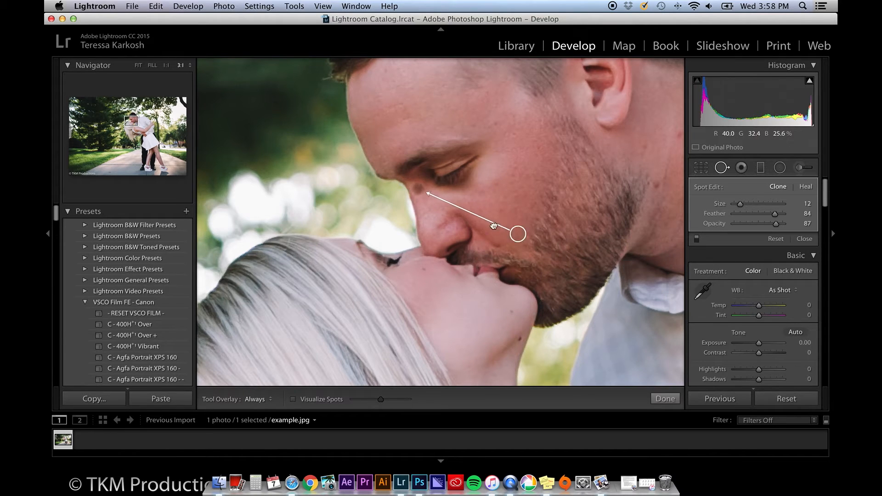
{"action": "left_click_drag", "start_coordinate": [517, 234], "coordinate": [454, 195]}
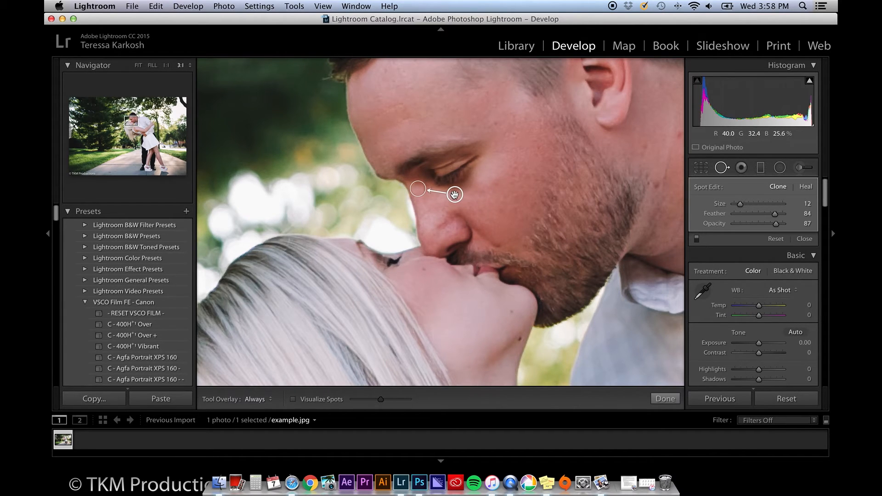
{"action": "left_click_drag", "start_coordinate": [765, 214], "coordinate": [779, 214]}
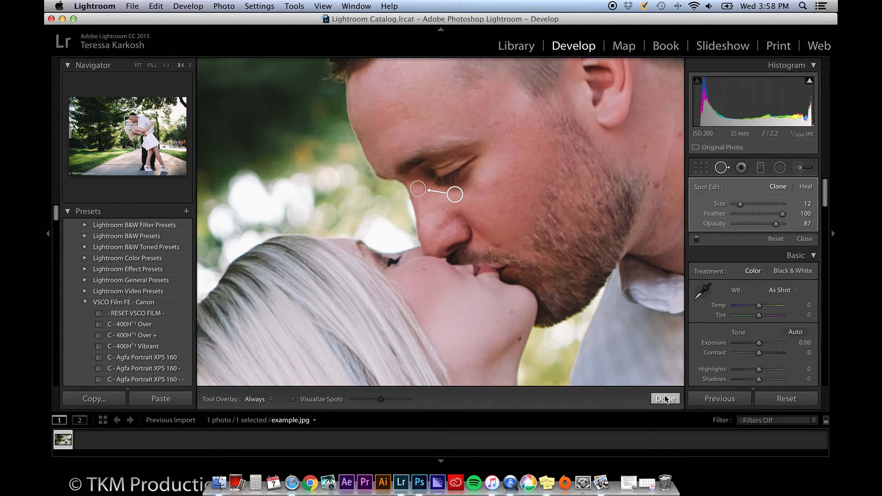
{"action": "left_click", "coordinate": [742, 167]}
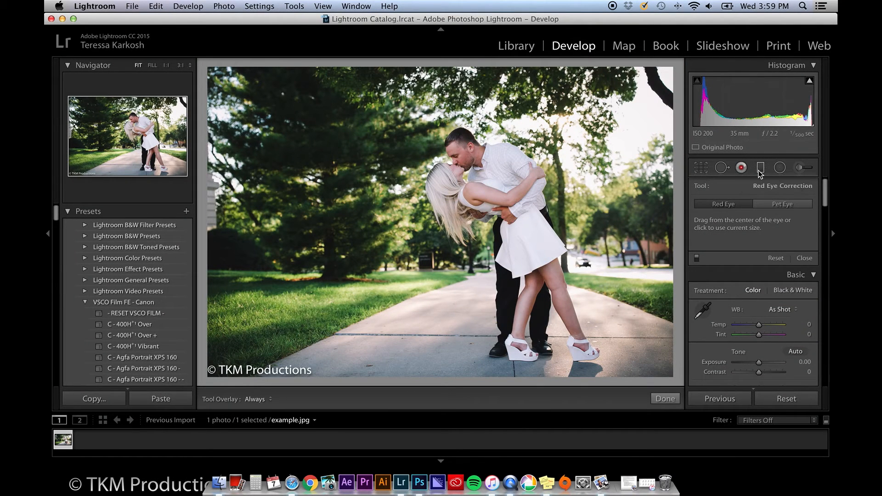
{"action": "left_click", "coordinate": [761, 167]}
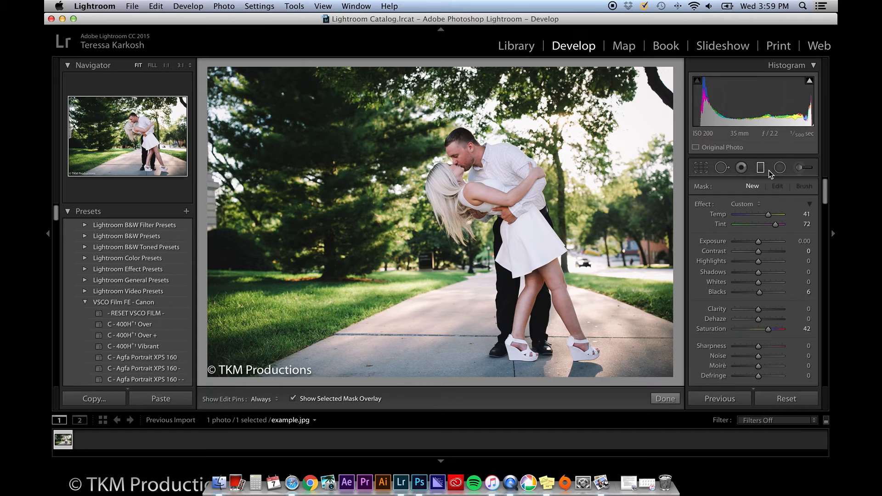
{"action": "mouse_move", "coordinate": [800, 168]}
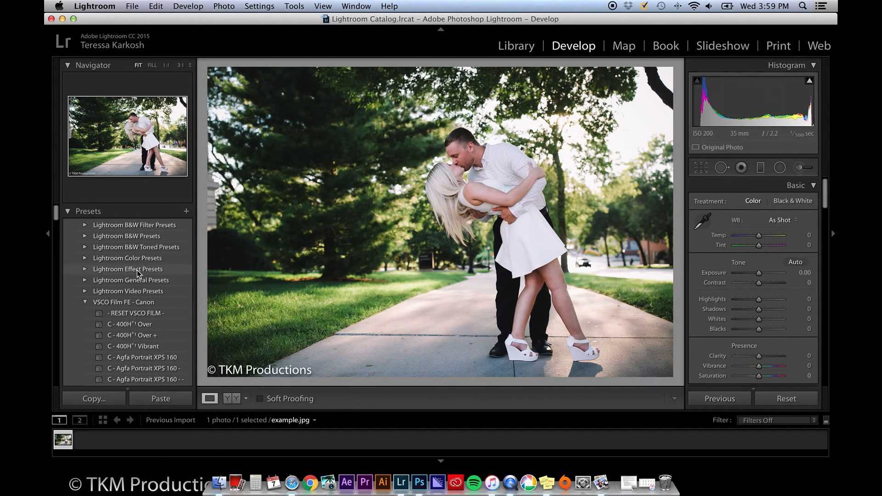
{"action": "mouse_move", "coordinate": [115, 251]}
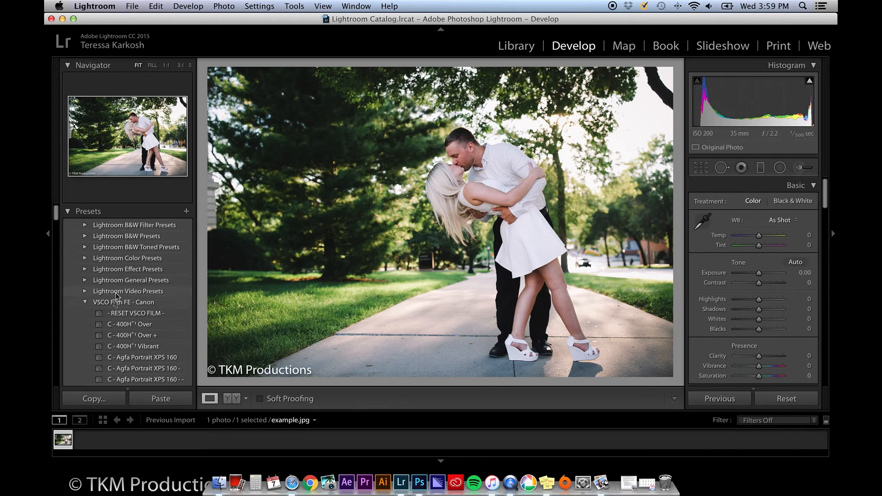
Apply a faded film user preset, then set whites −64, blacks −24 and shadows +42.
{"action": "scroll", "scroll_direction": "down", "scroll_amount": 3}
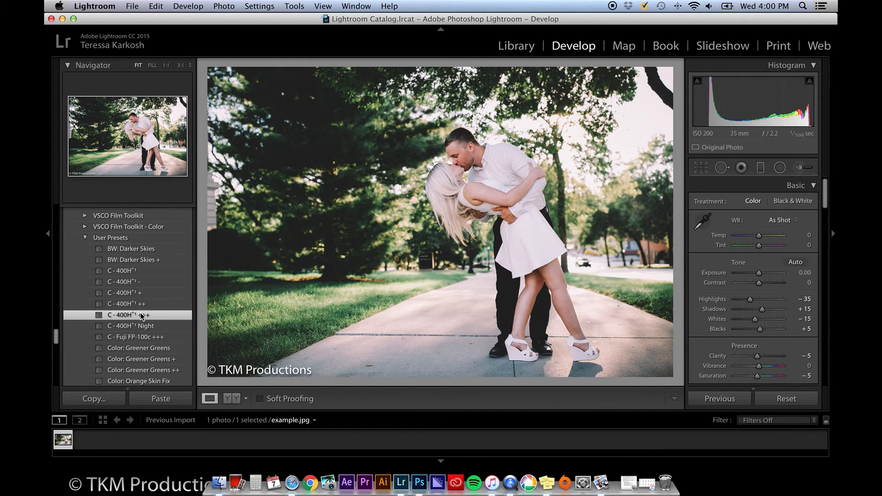
{"action": "scroll", "scroll_direction": "down", "scroll_amount": 3}
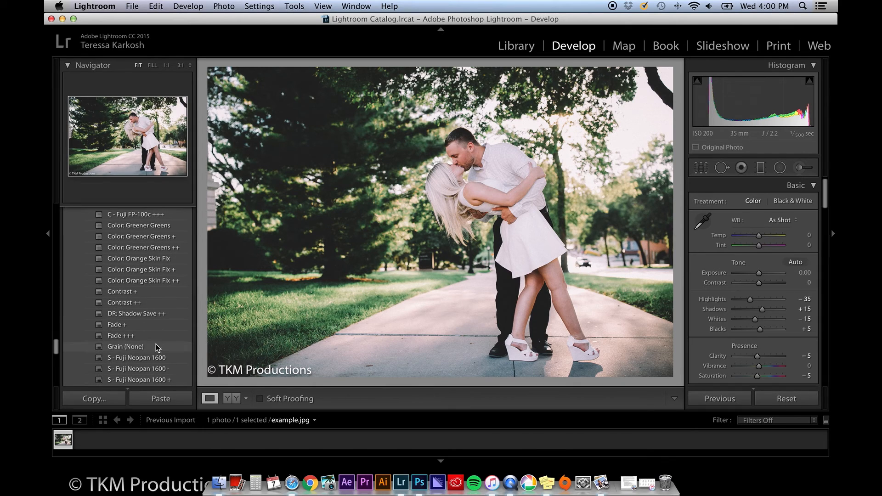
{"action": "left_click_drag", "start_coordinate": [758, 319], "coordinate": [744, 319]}
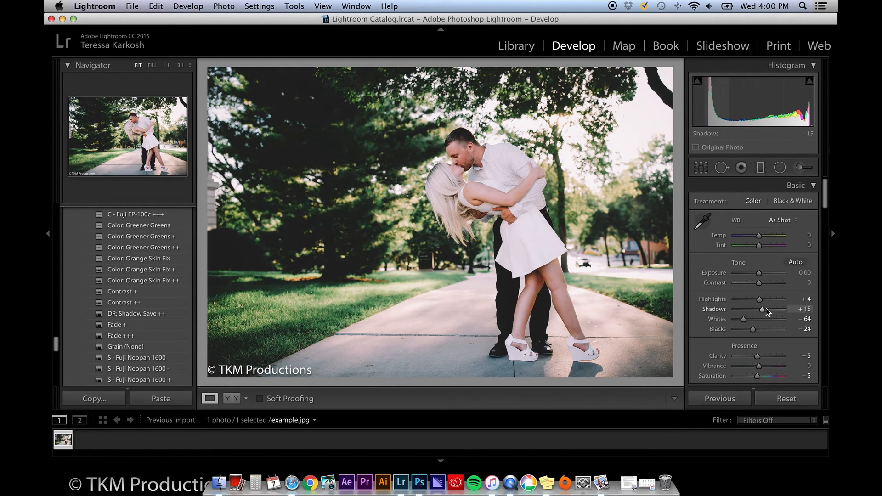
{"action": "left_click_drag", "start_coordinate": [758, 308], "coordinate": [774, 309]}
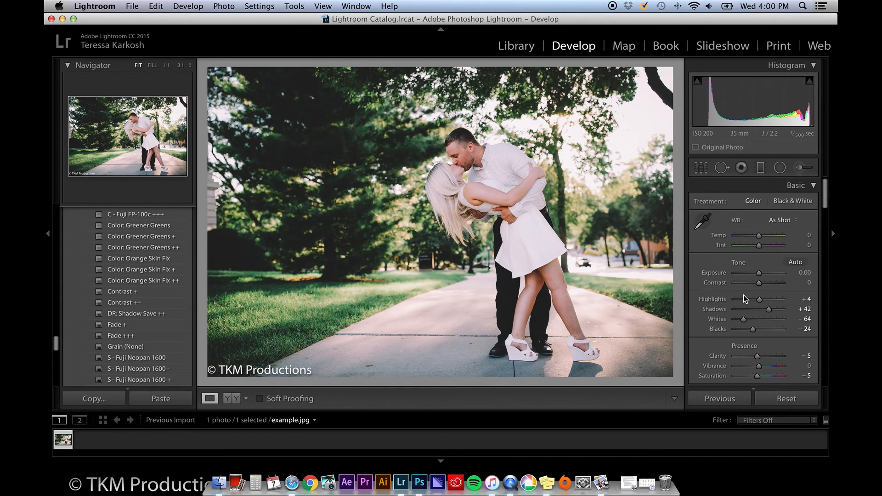
{"action": "mouse_move", "coordinate": [203, 217]}
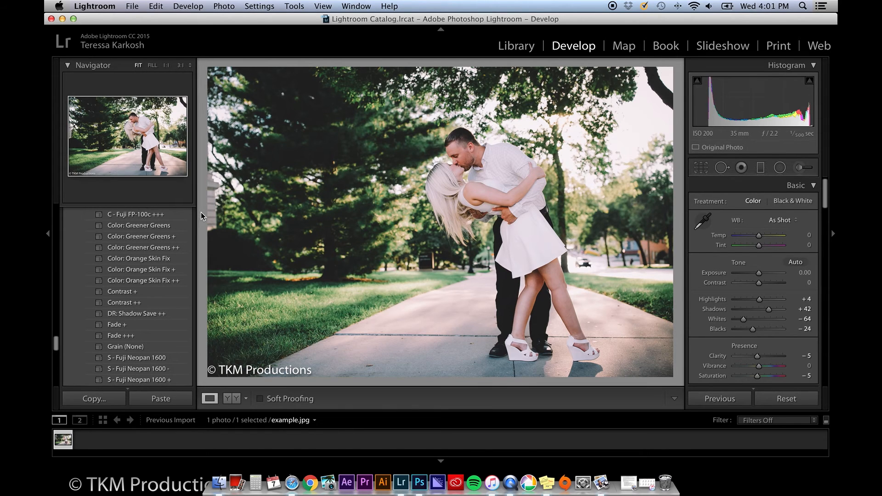
Bring up File > Export and review the file naming options for the JPEG.
{"action": "left_click", "coordinate": [131, 7]}
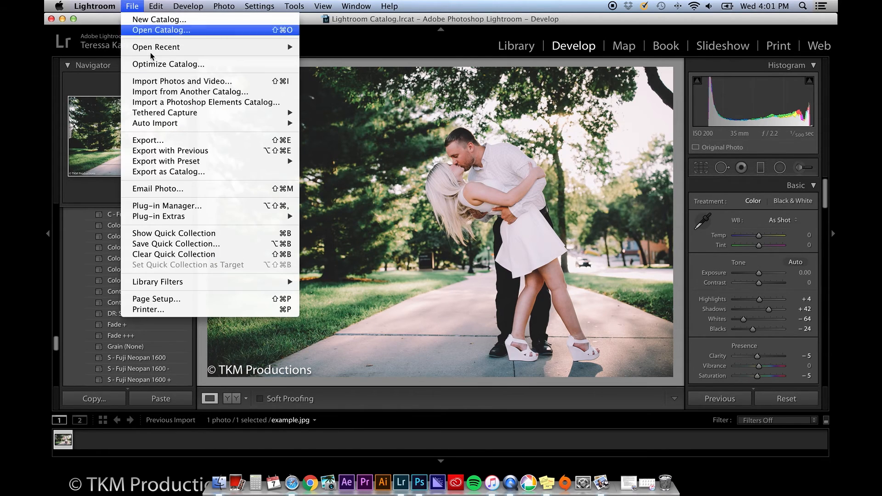
{"action": "left_click", "coordinate": [147, 140]}
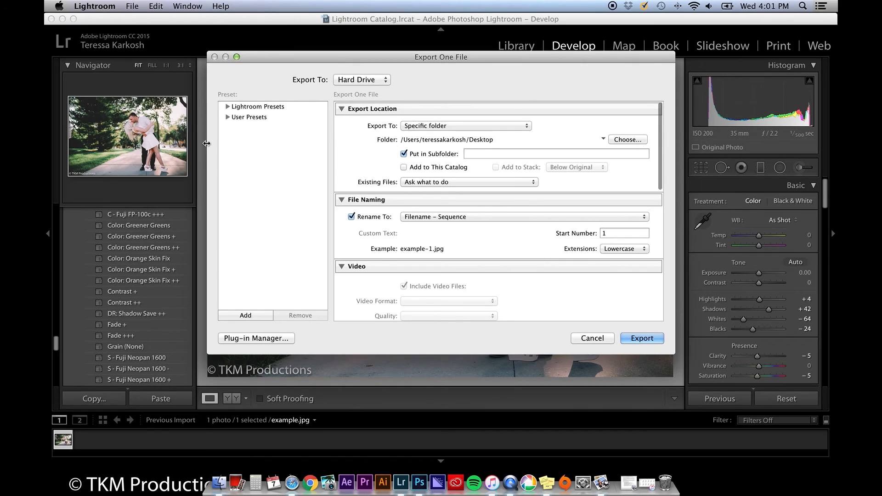
{"action": "left_click", "coordinate": [523, 217]}
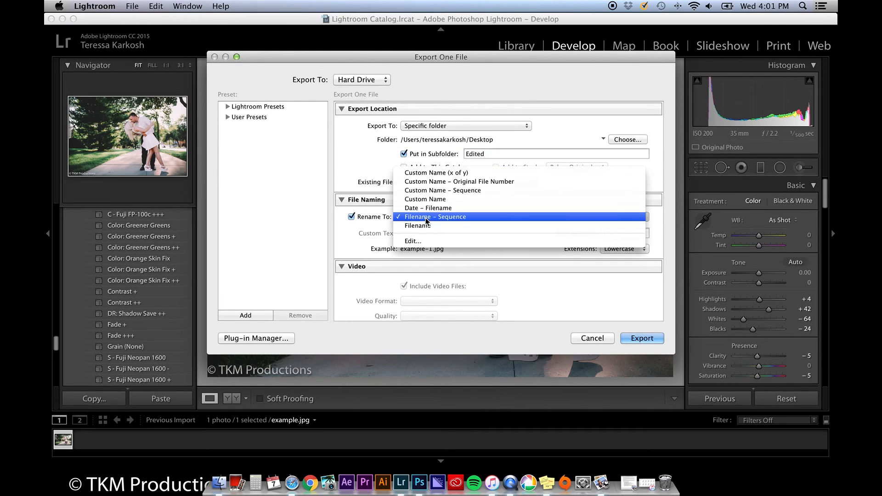
{"action": "mouse_move", "coordinate": [460, 181]}
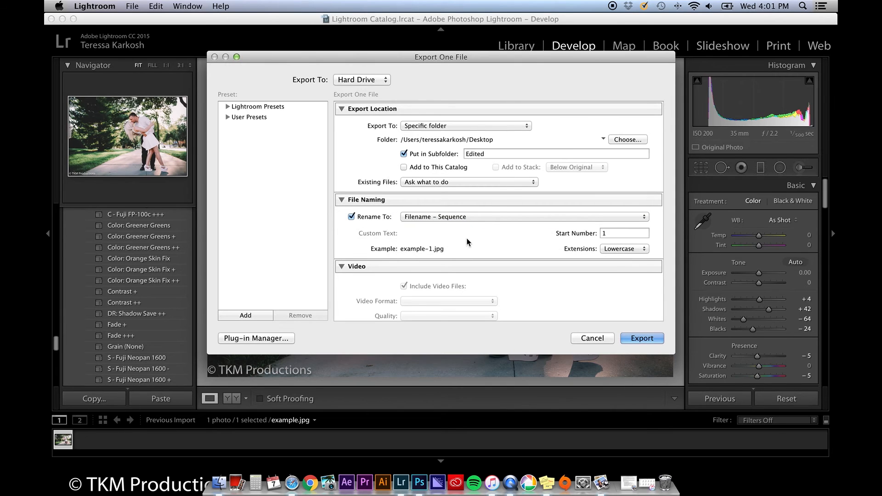
Target an Edited desktop subfolder, enable Watermark and choose Edit Watermarks….
{"action": "scroll", "scroll_direction": "down", "scroll_amount": 3}
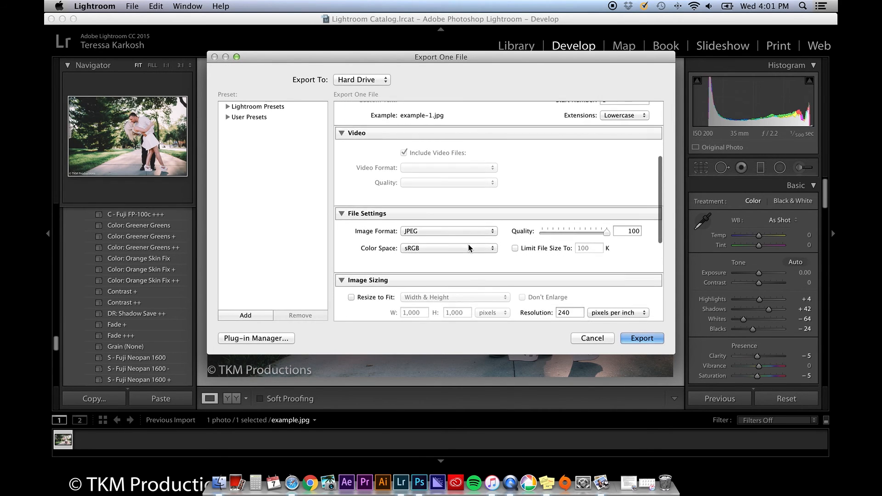
{"action": "scroll", "scroll_direction": "down", "scroll_amount": 3}
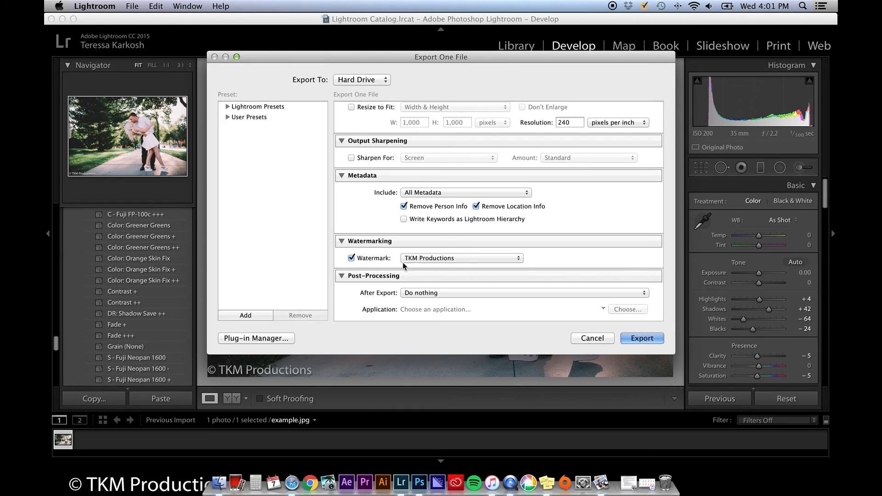
{"action": "left_click", "coordinate": [460, 258]}
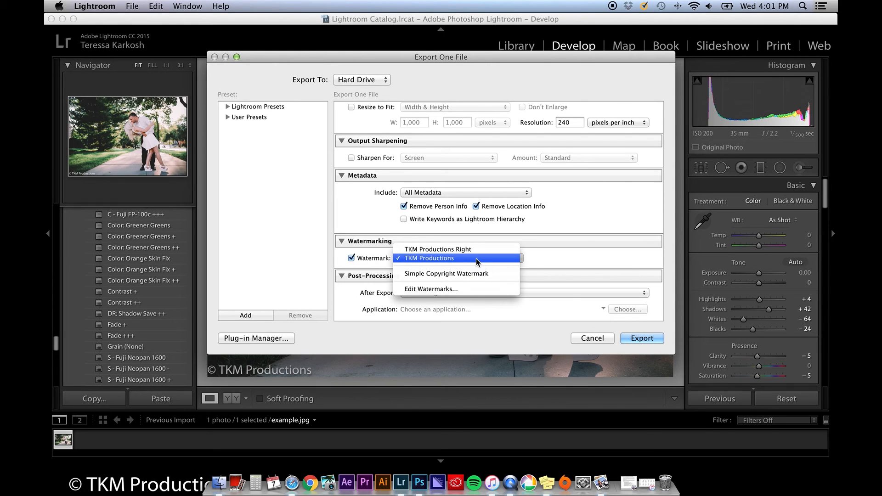
{"action": "left_click", "coordinate": [429, 257]}
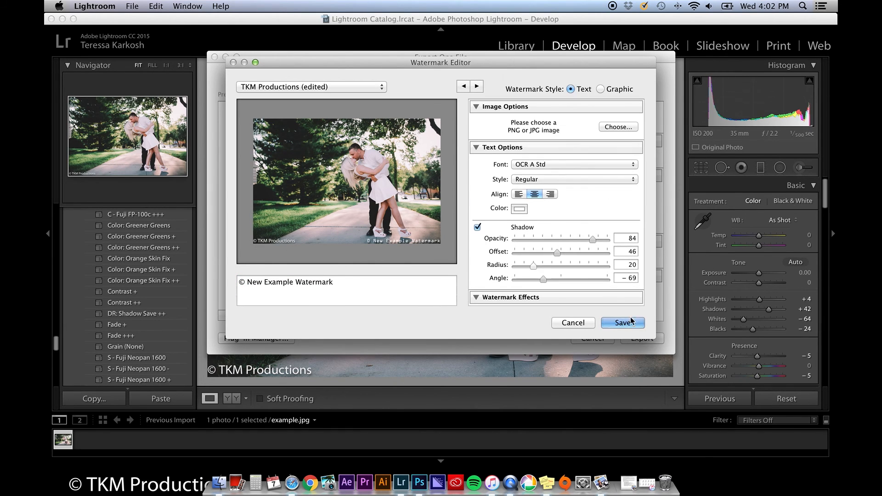
Save the © New Example Watermark text watermark and export the watermarked photo.
{"action": "left_click", "coordinate": [622, 322]}
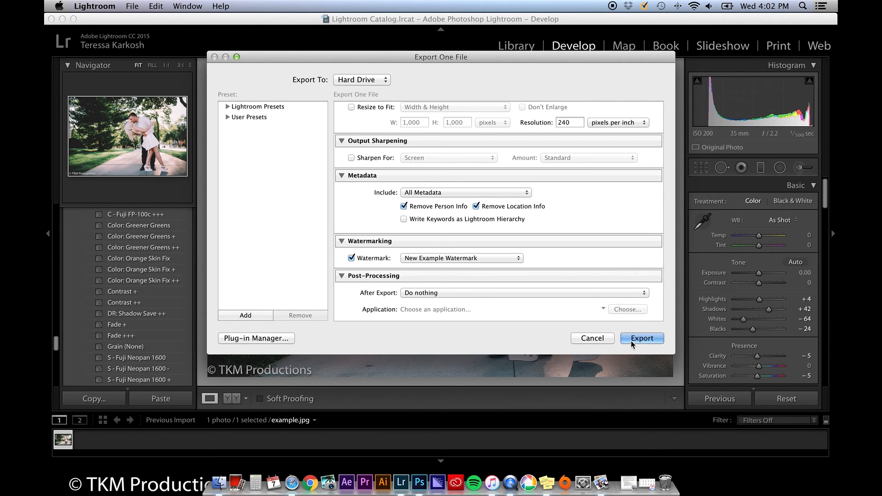
{"action": "left_click", "coordinate": [641, 338]}
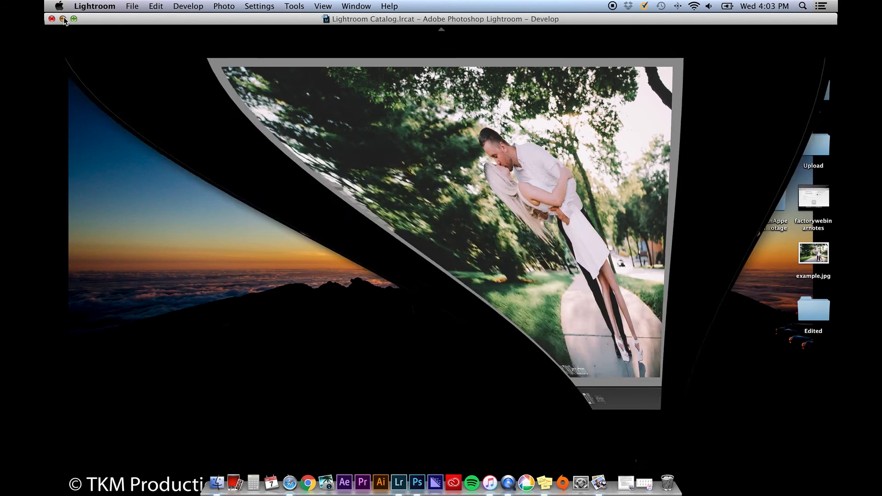
From the desktop's Edited folder, view example-1.jpg enlarged in Preview with TKM Productions and New Example Watermark.
{"action": "left_click", "coordinate": [62, 18]}
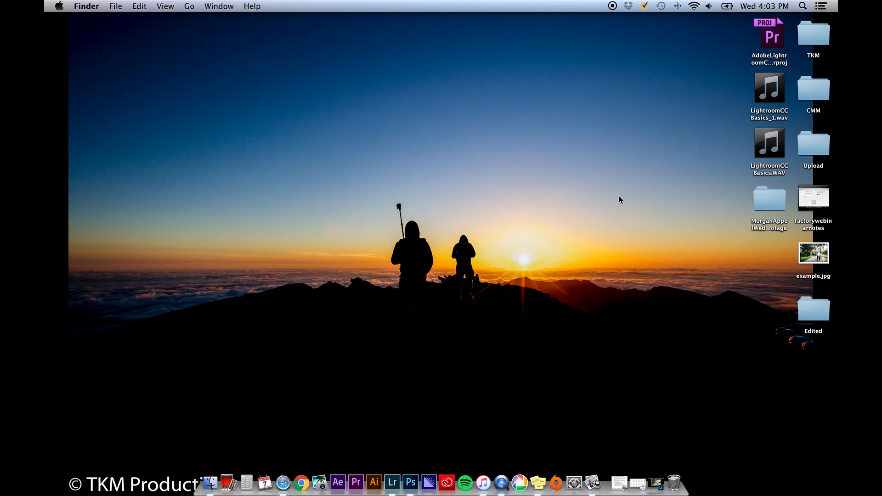
{"action": "double_click", "coordinate": [812, 309]}
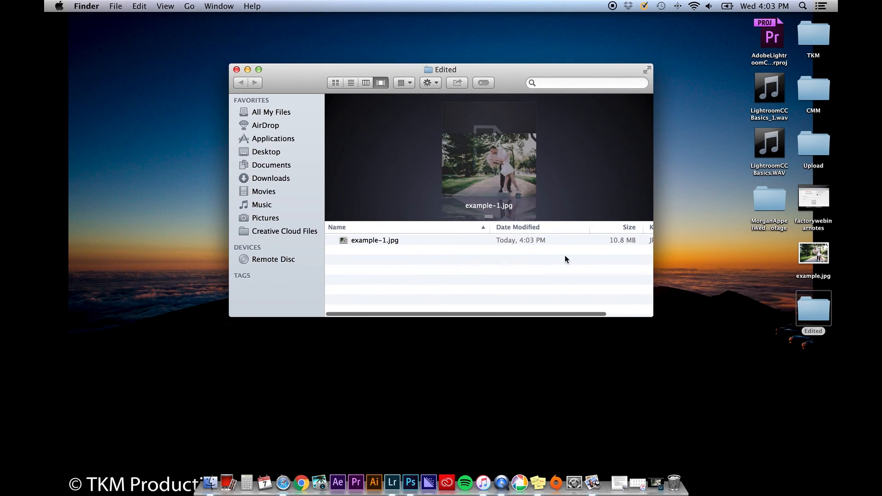
{"action": "double_click", "coordinate": [375, 239]}
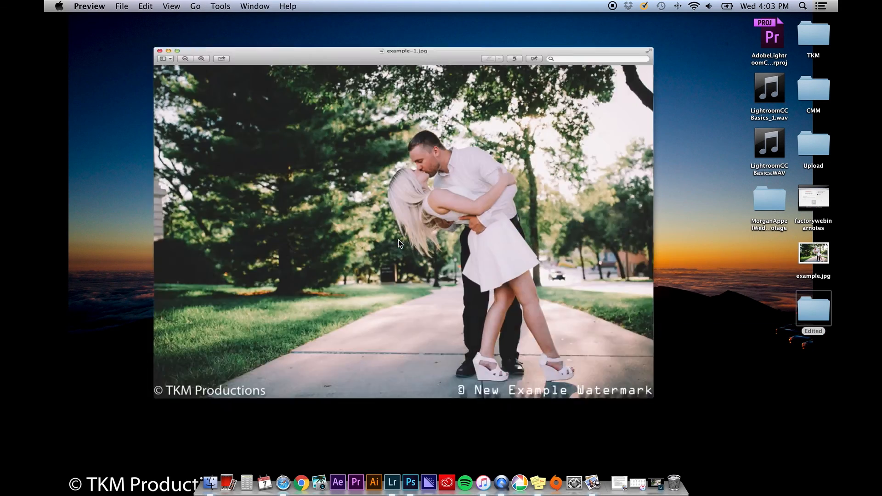
{"action": "left_click", "coordinate": [86, 18]}
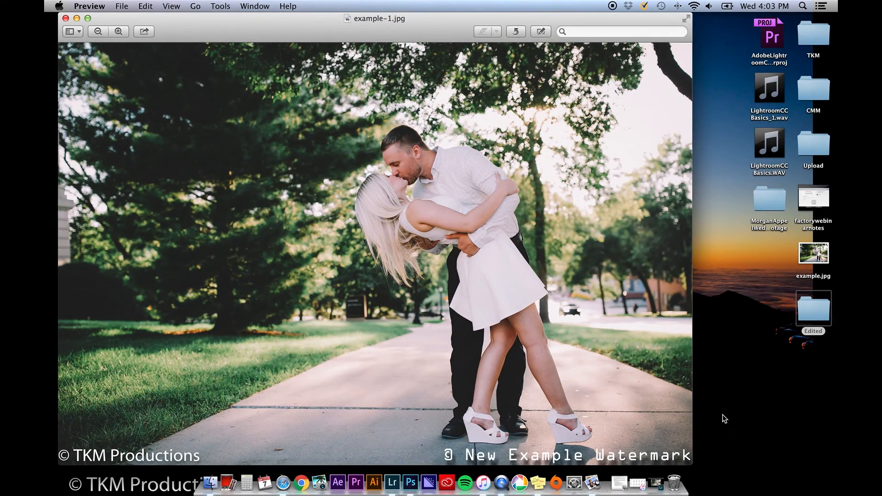
{"action": "mouse_move", "coordinate": [580, 435]}
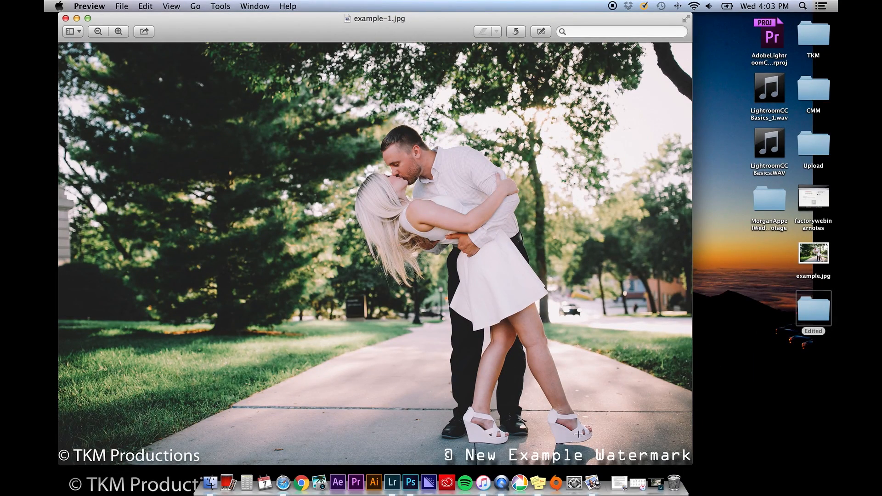